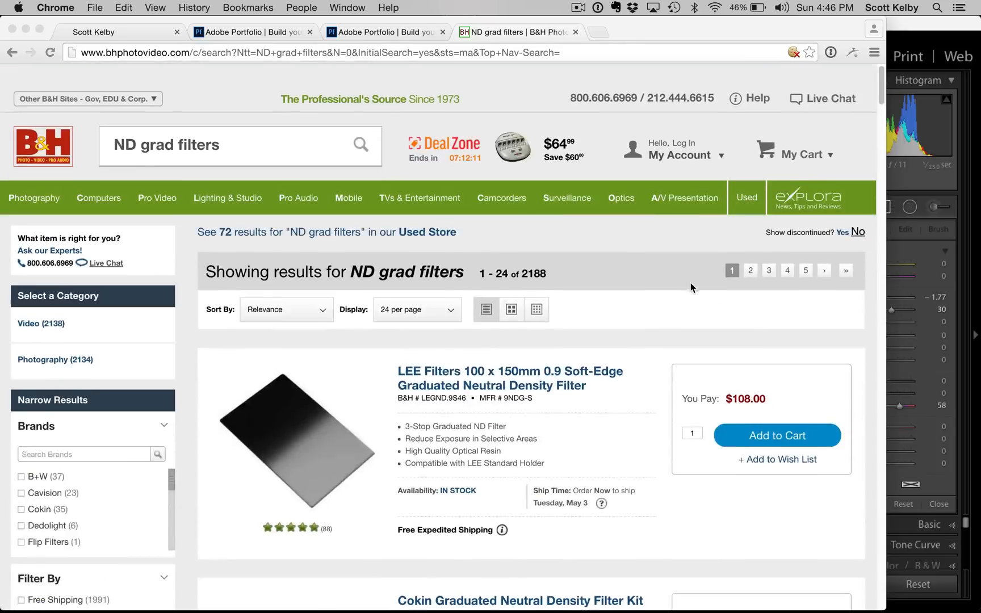
Step: Scroll down in the Lightroom view while placing the Exposure -1.77 sky graduated filter
{"action": "scroll", "scroll_direction": "down", "scroll_amount": 3}
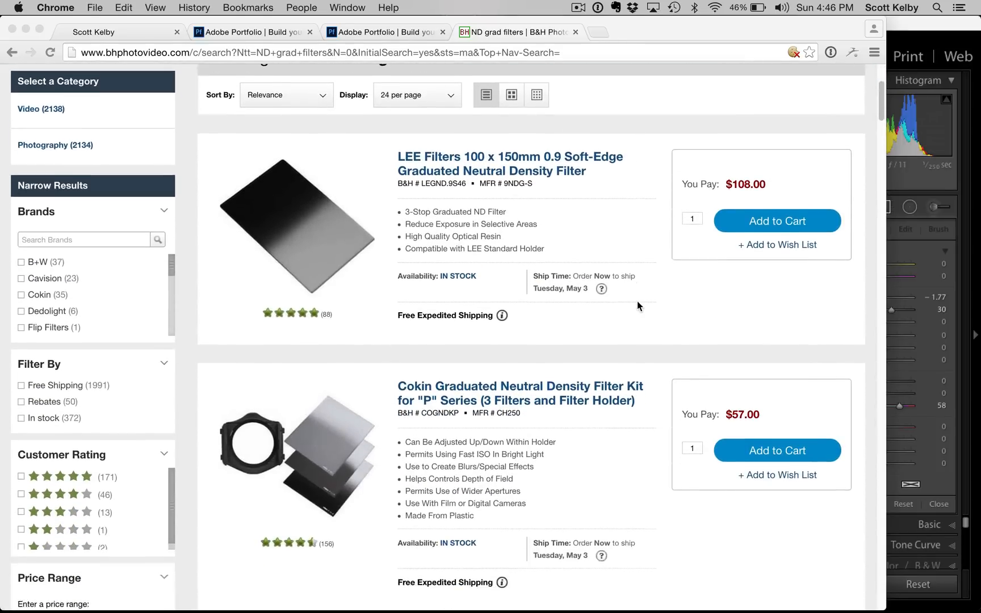
{"action": "scroll", "scroll_direction": "down", "scroll_amount": 3}
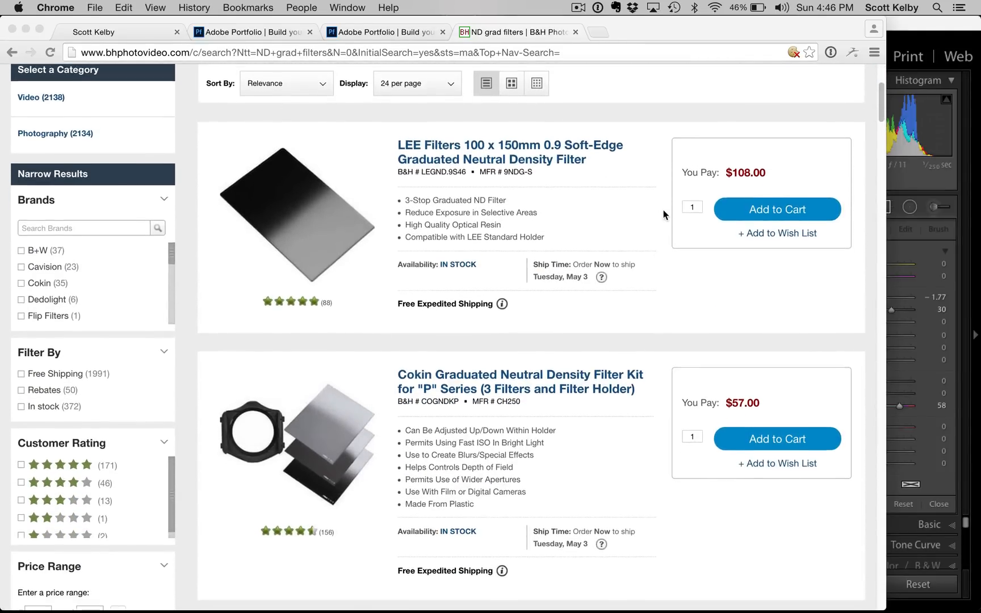
{"action": "scroll", "scroll_direction": "down", "scroll_amount": 3}
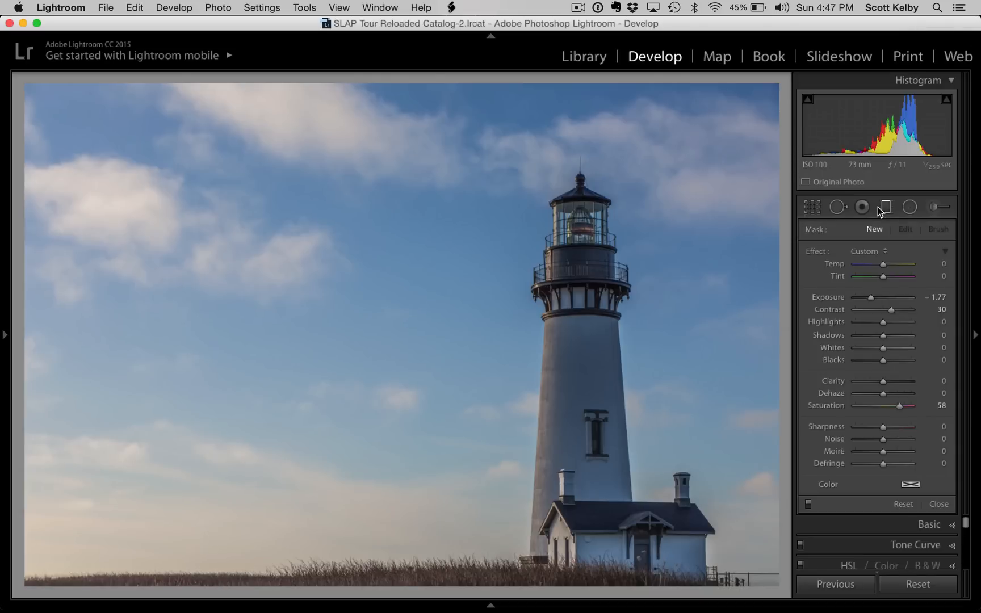
{"action": "mouse_move", "coordinate": [888, 213]}
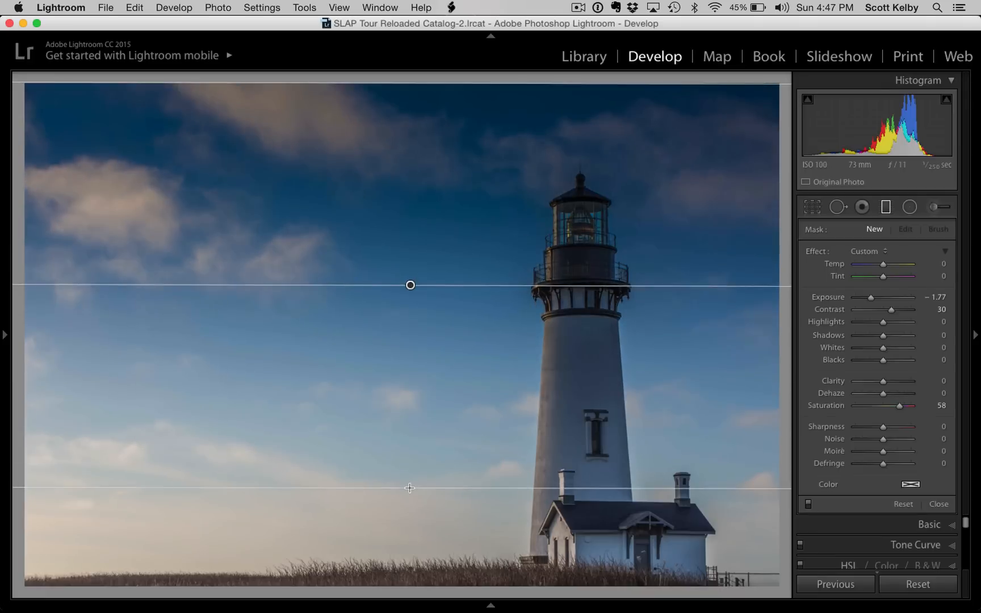
Step: Drag the filter's edge line down so the sky darkening fades toward the grass
{"action": "left_click_drag", "start_coordinate": [410, 286], "coordinate": [410, 331]}
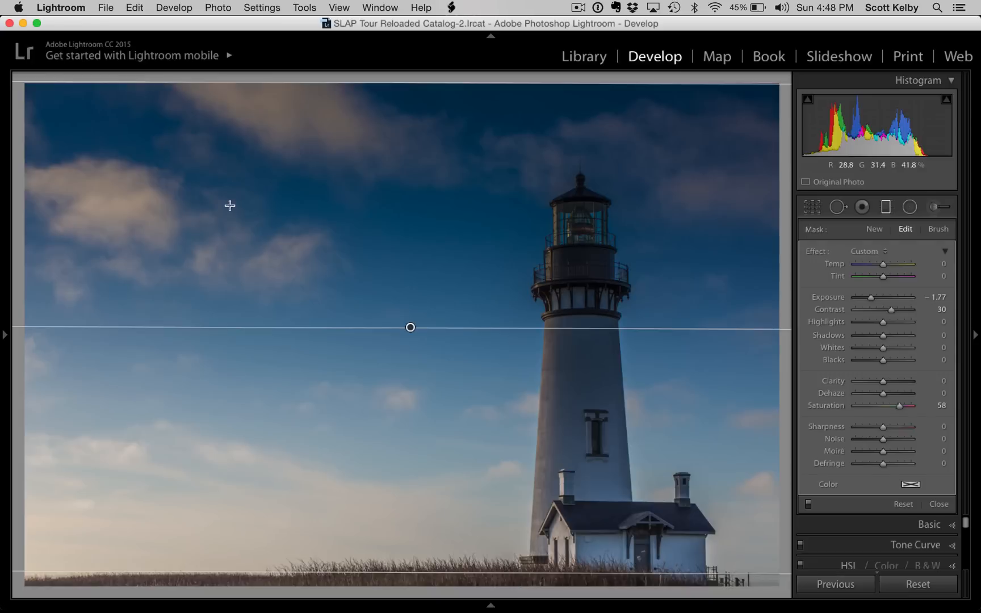
{"action": "mouse_move", "coordinate": [664, 198]}
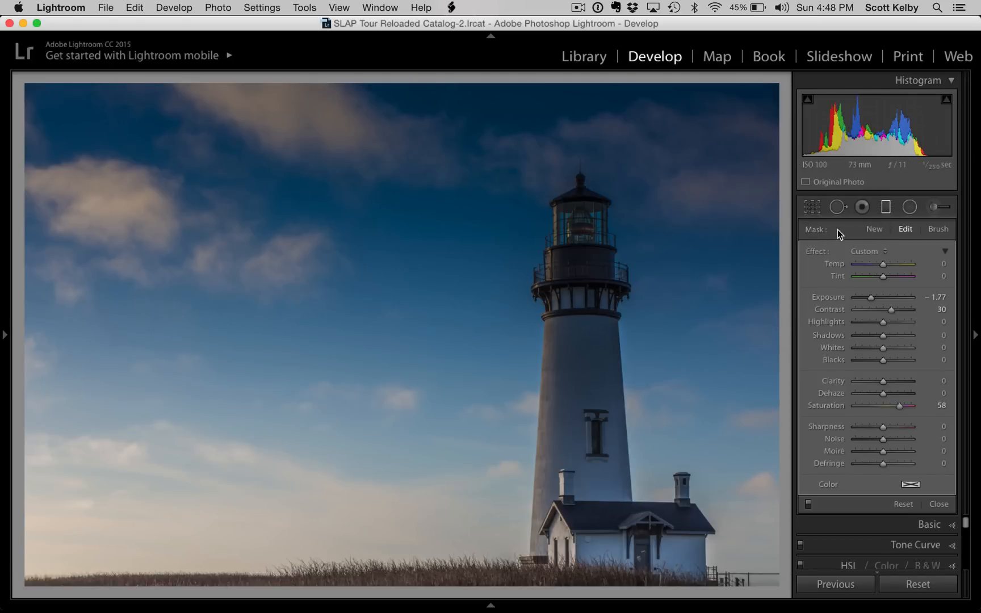
{"action": "mouse_move", "coordinate": [905, 233]}
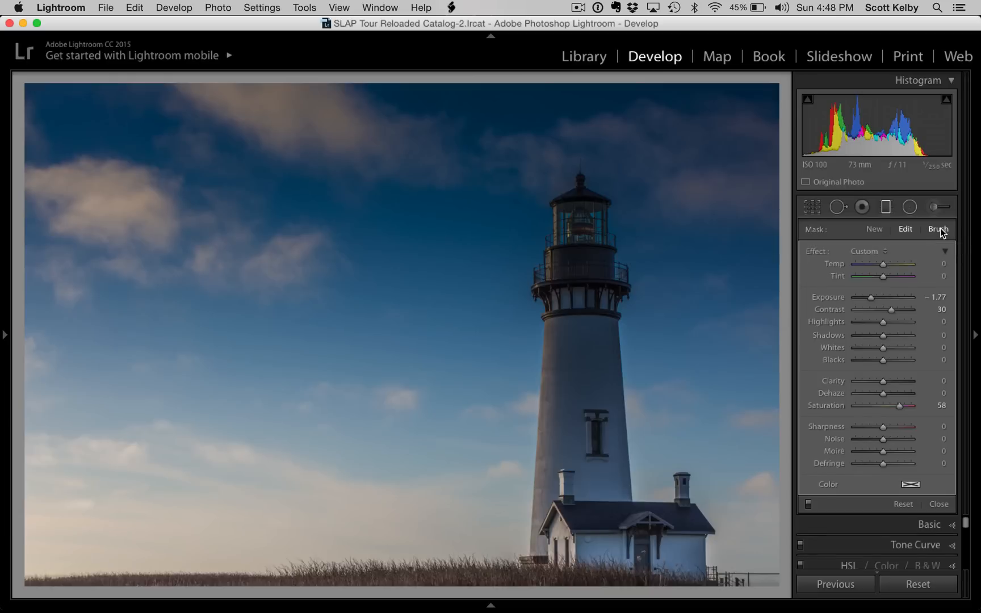
Step: Switch the graduated filter's mask refinement to Brush in Erase mode
{"action": "left_click", "coordinate": [938, 229]}
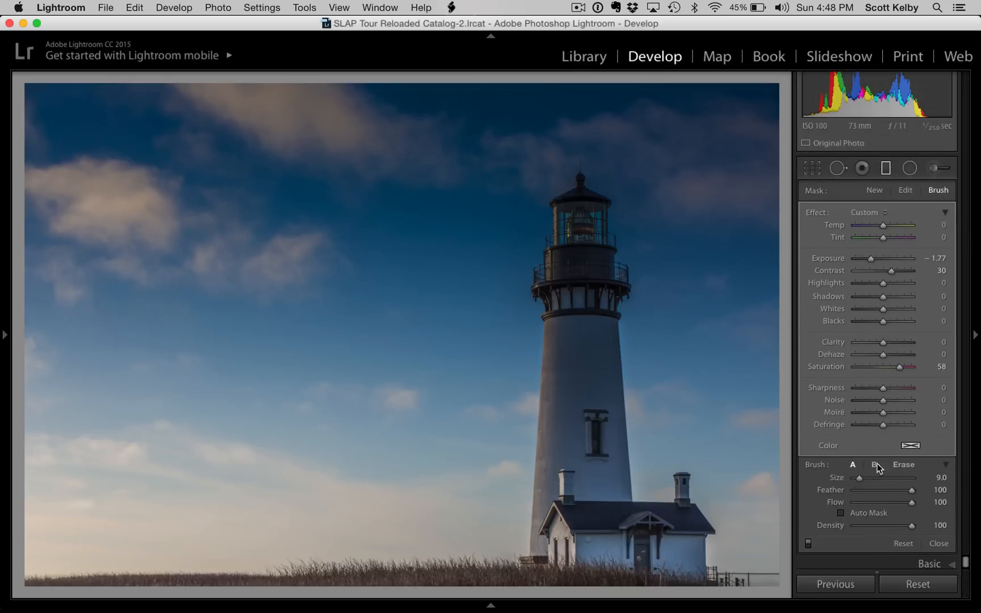
{"action": "mouse_move", "coordinate": [889, 505]}
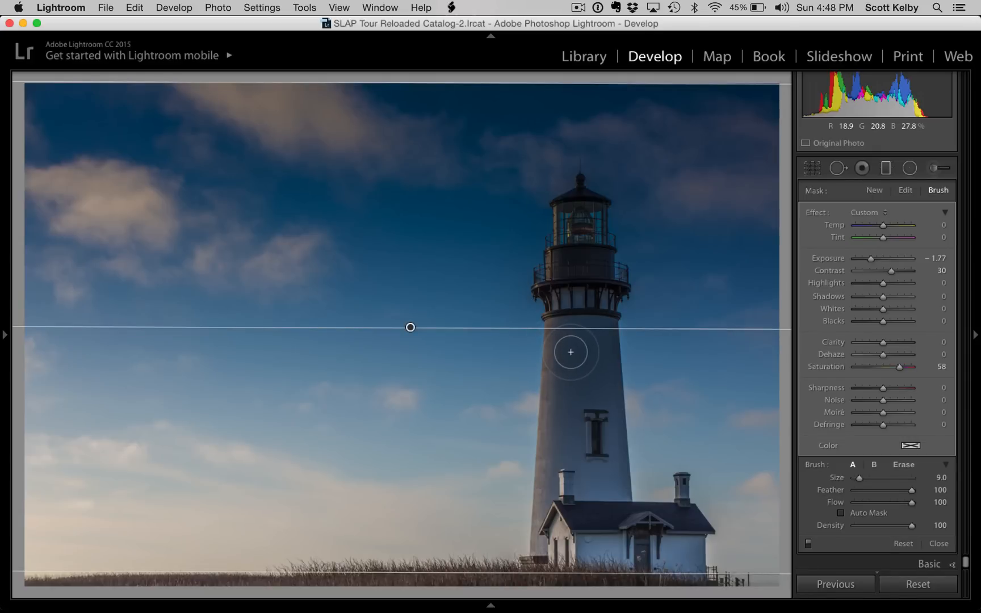
{"action": "left_click", "coordinate": [903, 465]}
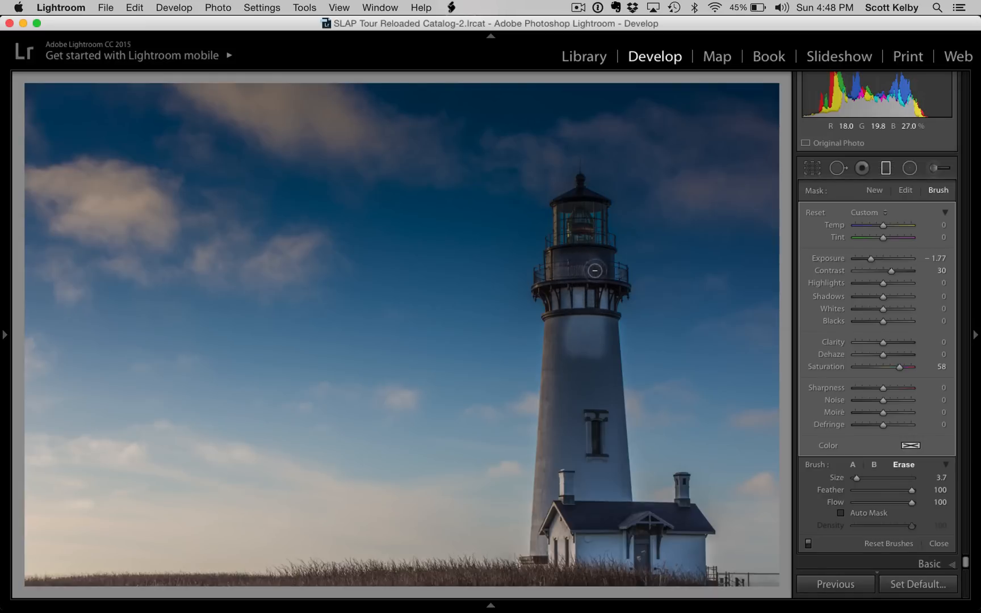
Step: Brush away the darkening with two Erase strokes along the lighthouse tower
{"action": "left_click_drag", "start_coordinate": [594, 271], "coordinate": [552, 305]}
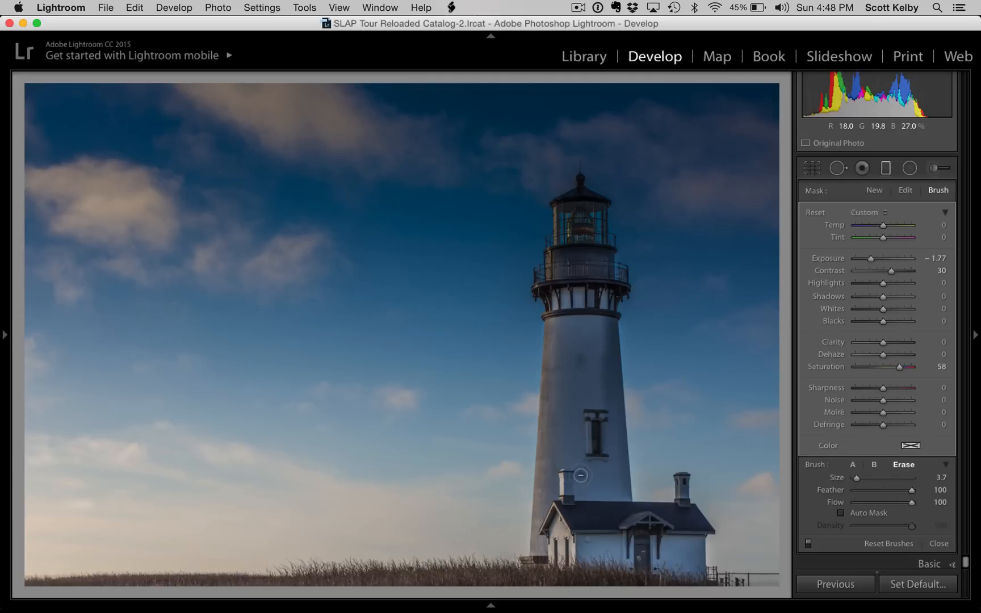
{"action": "left_click_drag", "start_coordinate": [581, 477], "coordinate": [590, 326]}
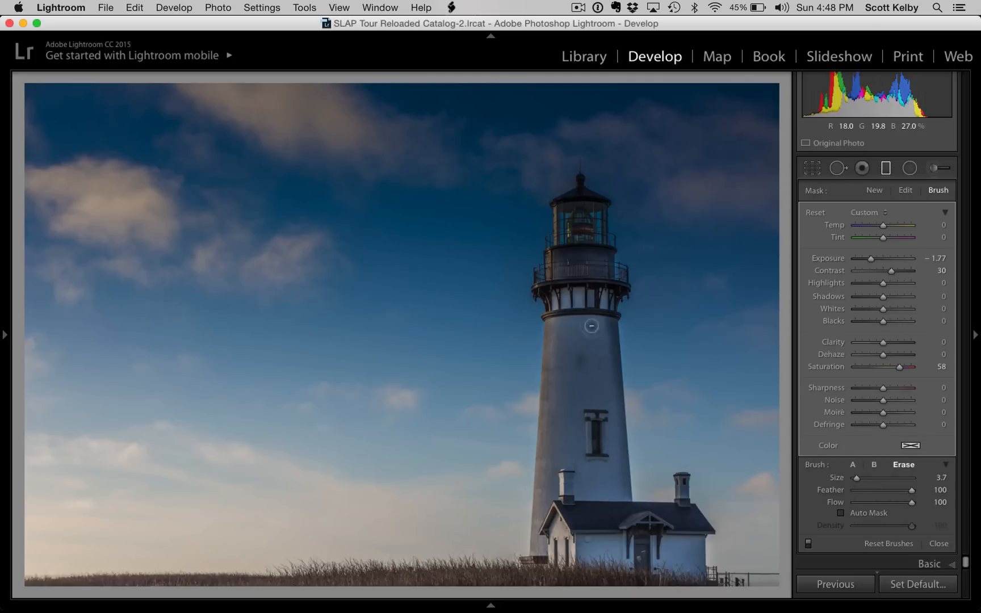
{"action": "mouse_move", "coordinate": [565, 277]}
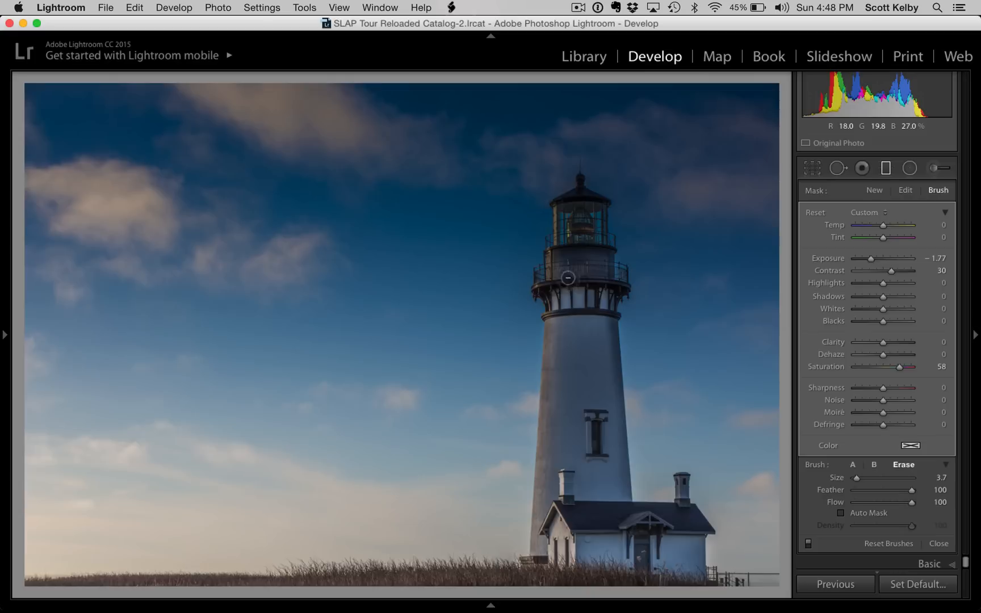